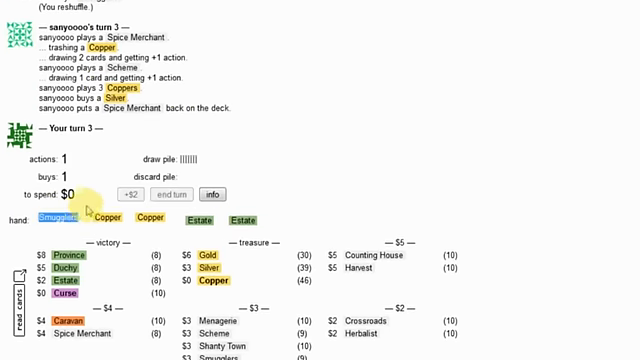
# - On turn 4 spend a Copper, trash another Copper with Spice Merchant, and play the remaining treasures
pyautogui.click(64, 216)
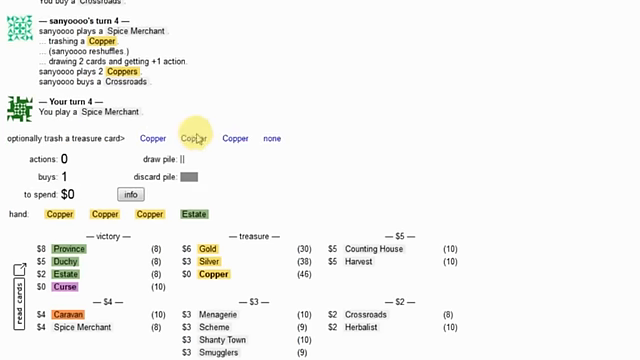
pyautogui.click(188, 136)
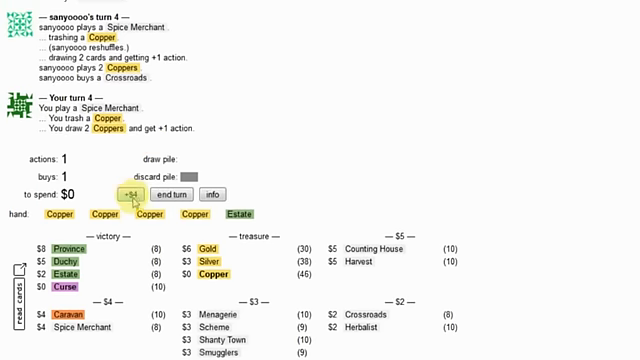
pyautogui.click(172, 196)
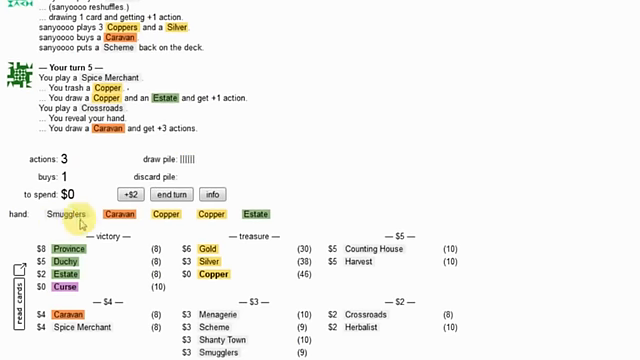
# - Play Smugglers to finish turn 5, then lead turn 7 with Crossroads for +3 actions
pyautogui.click(68, 216)
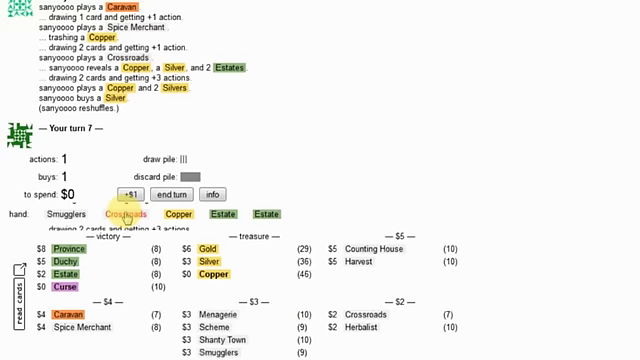
pyautogui.click(128, 216)
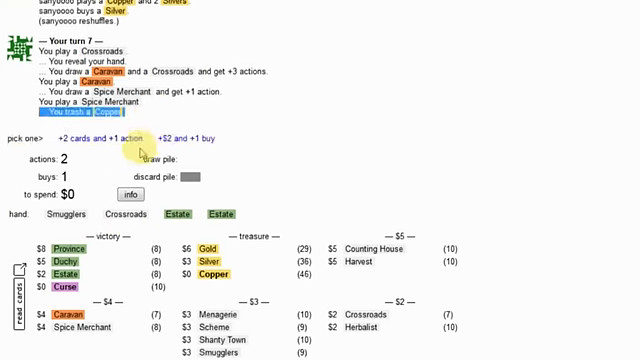
# - Take '+2 cards and +1 action' on turn 7, then play through turn 8 toward the Province buy
pyautogui.click(98, 140)
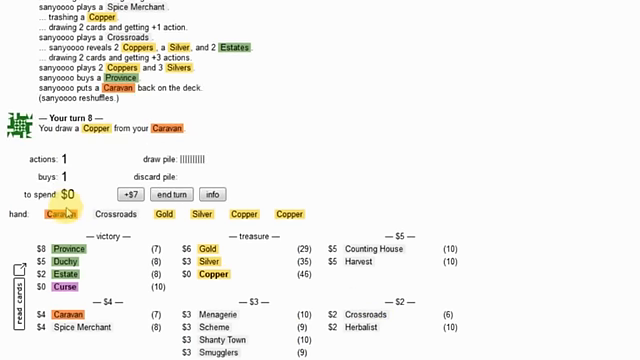
pyautogui.click(64, 216)
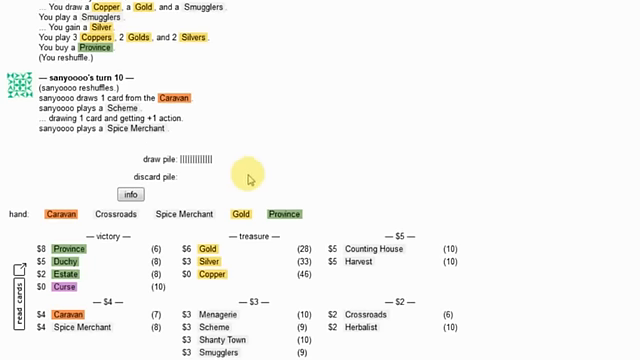
# - Spend Copper, two Golds and Silver on a second Province, then lead turn 11 with Crossroads
pyautogui.click(192, 210)
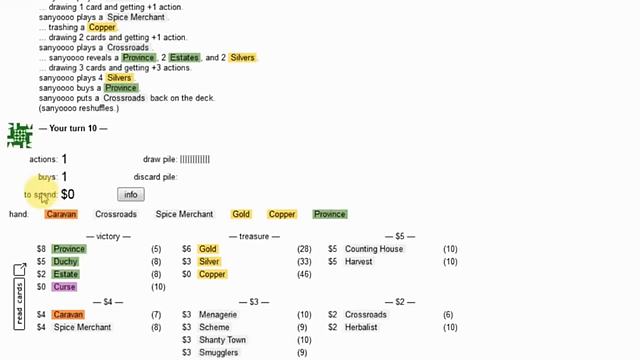
pyautogui.click(64, 212)
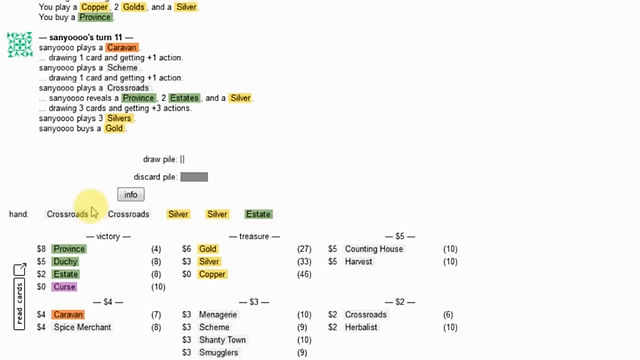
pyautogui.click(66, 212)
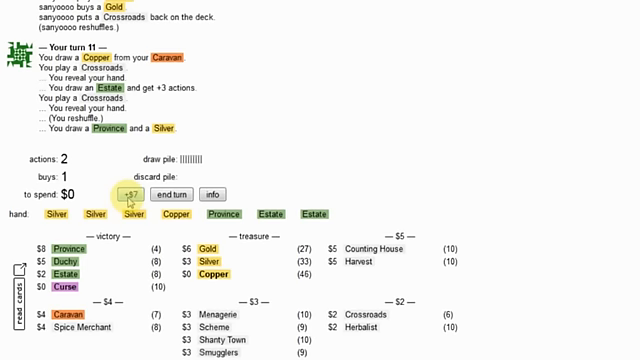
# - Dismiss the 27-27 status summary, trash a Silver with Spice Merchant for +2 cards and +1 action
pyautogui.click(136, 194)
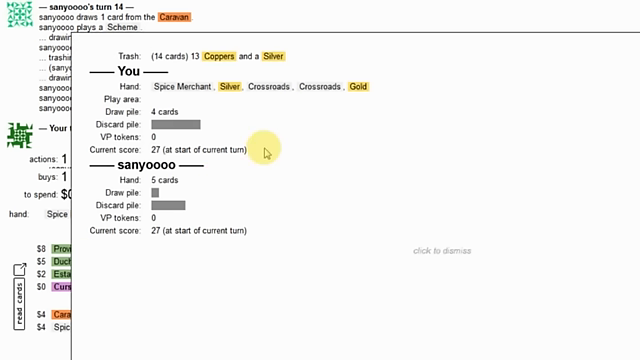
pyautogui.click(264, 150)
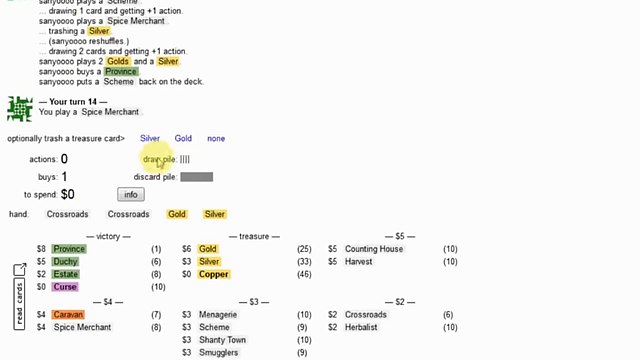
pyautogui.moveTo(156, 158)
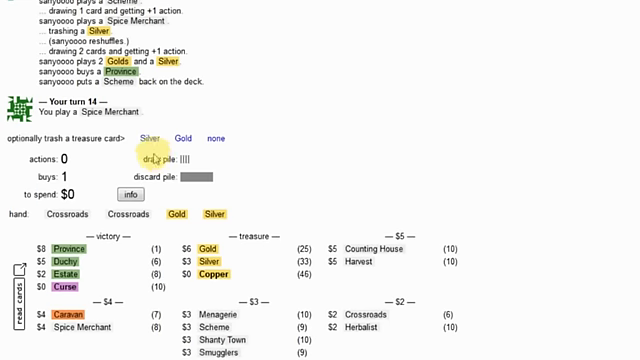
pyautogui.click(150, 140)
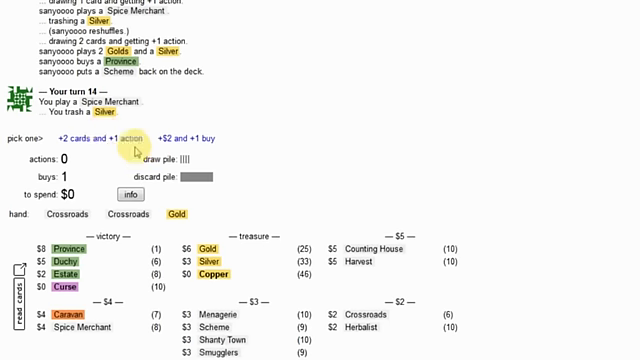
pyautogui.click(112, 138)
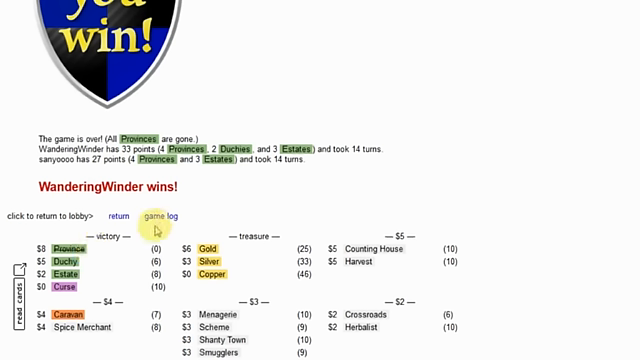
pyautogui.moveTo(232, 296)
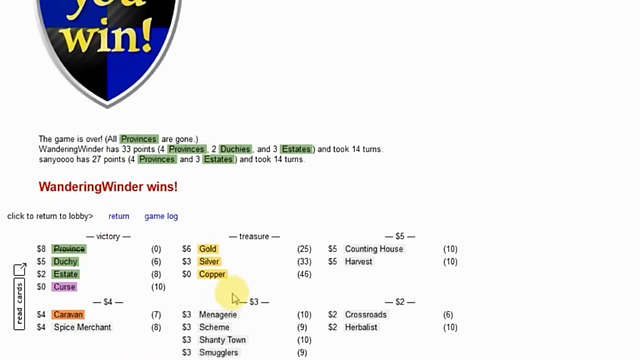